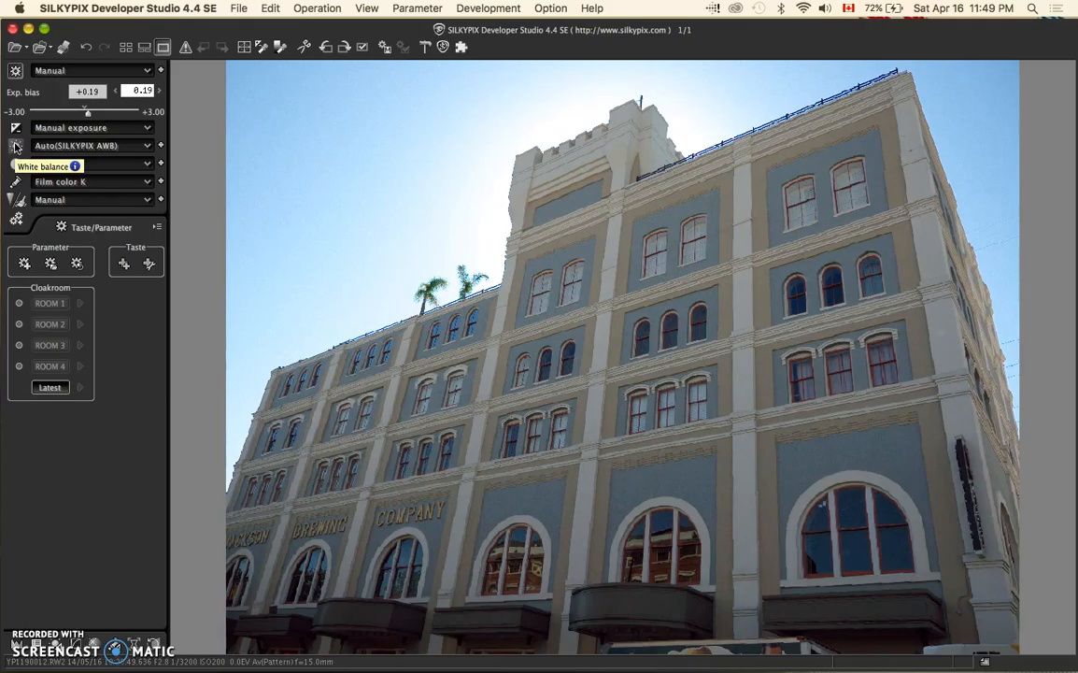
Step: Open the Exposure bias panel showing +0.27 bias with Auto (SILKYPIX evaluation) exposure
{"action": "left_click", "coordinate": [12, 128]}
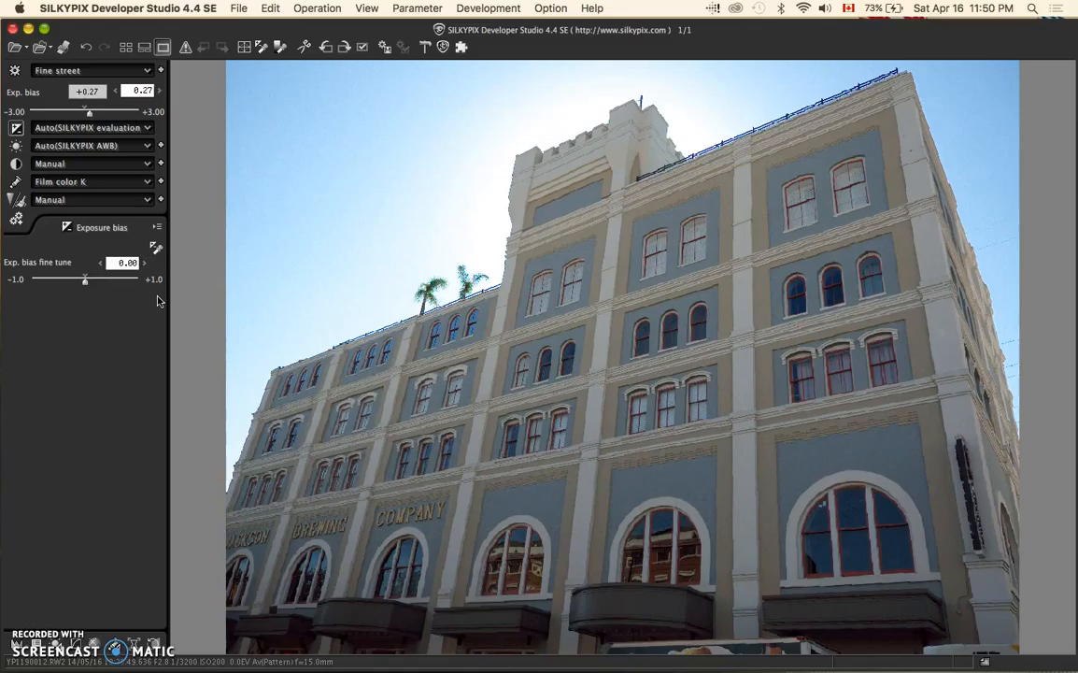
{"action": "mouse_move", "coordinate": [59, 294]}
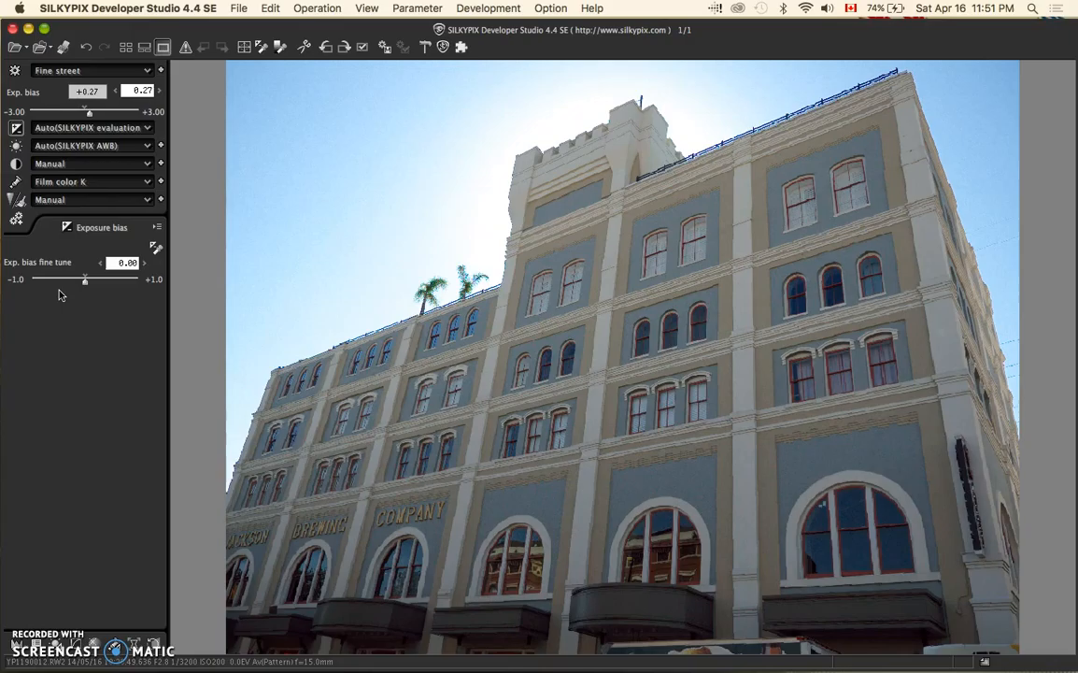
{"action": "mouse_move", "coordinate": [89, 297]}
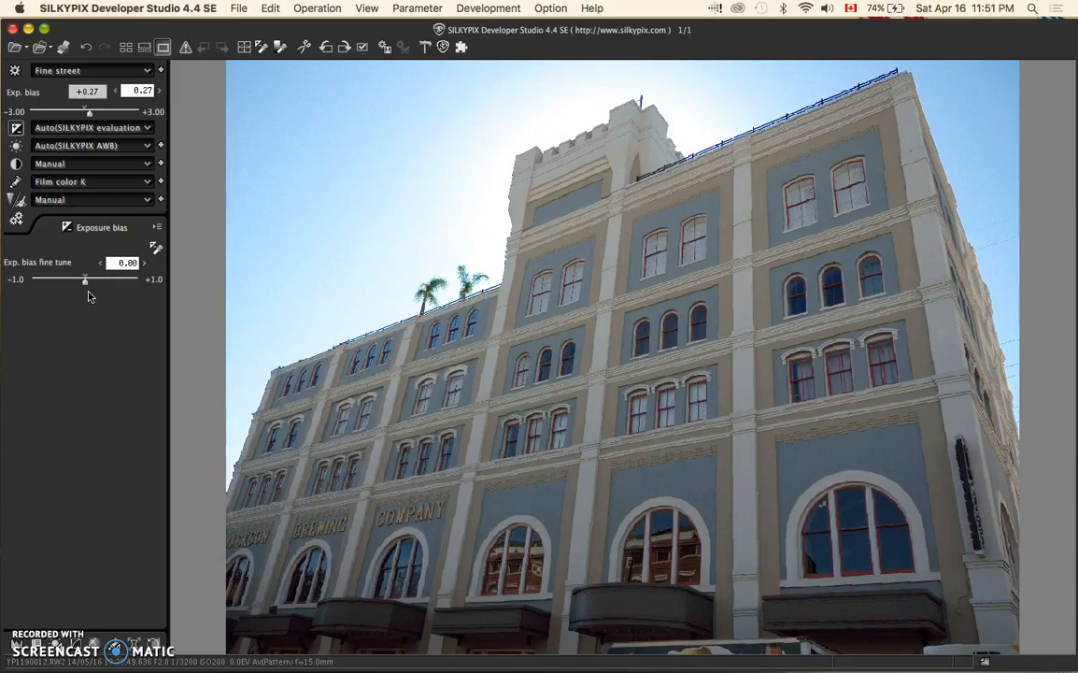